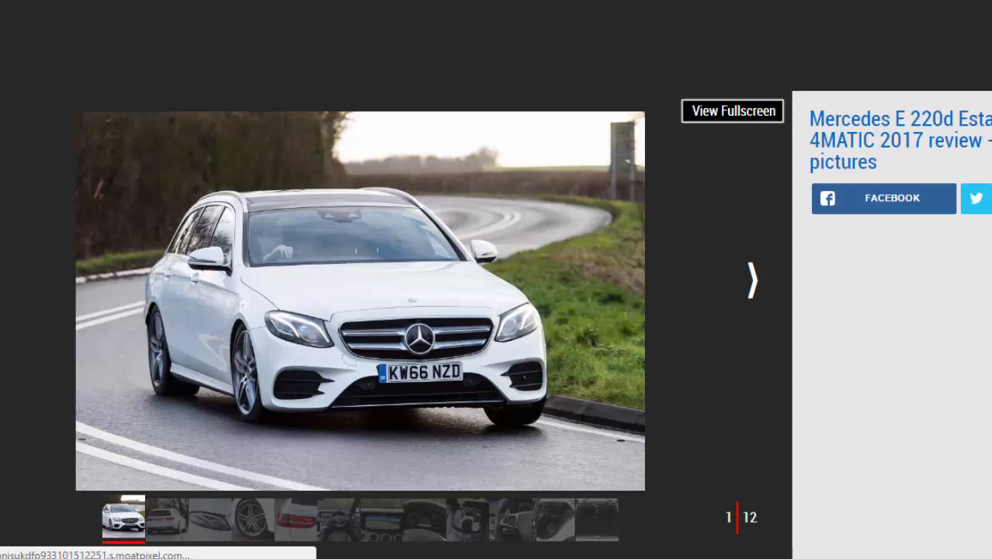
Advance the Mercedes gallery to image 3 of 12, the headlight close-up.
click(750, 279)
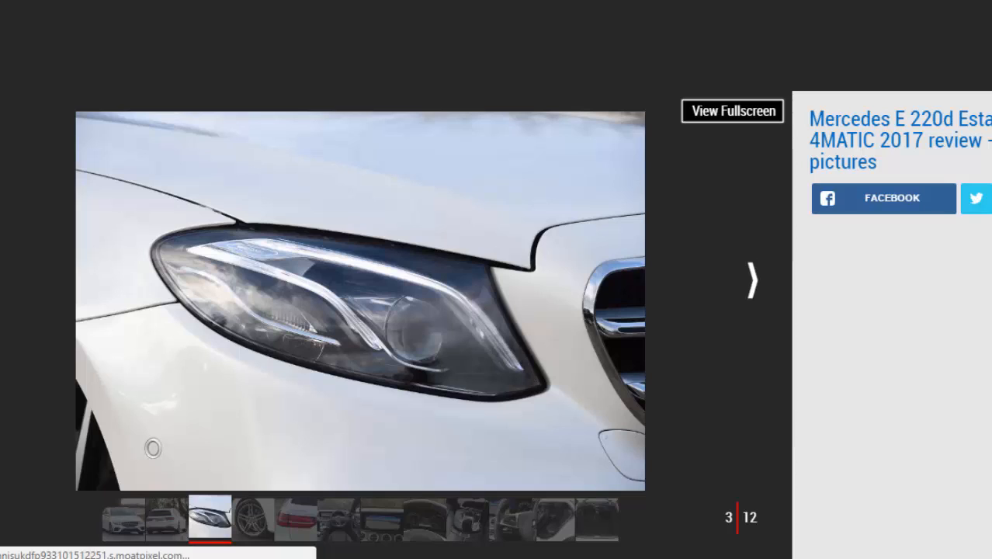
Step past the wheel close-up to image 5, the E 220d tail light.
click(750, 279)
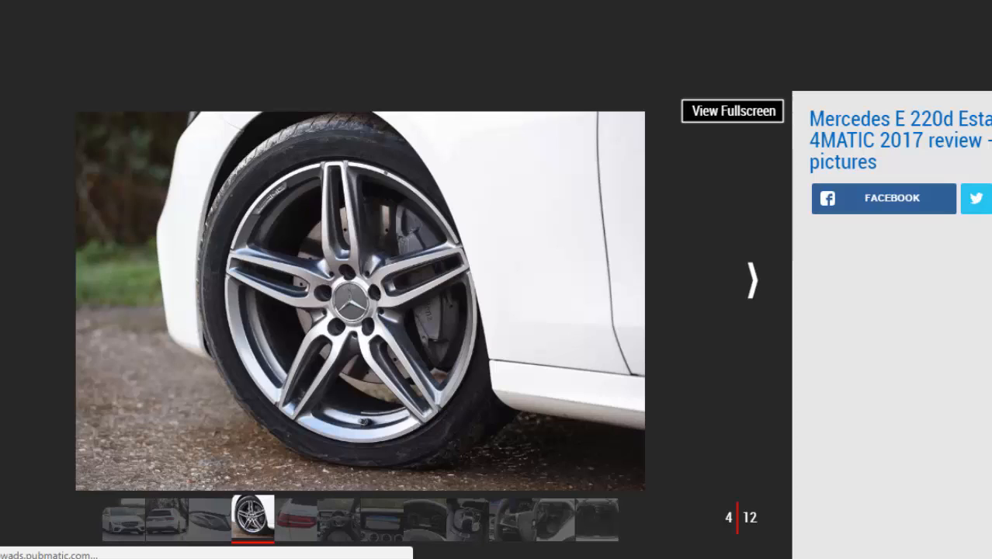
click(750, 279)
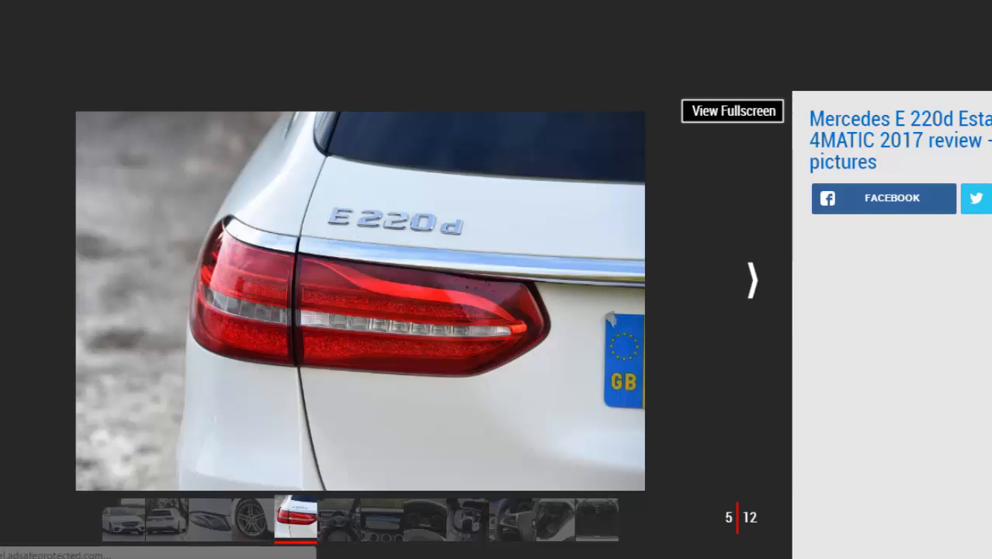
Step past the dashboard shot to image 7, the infotainment screen.
click(750, 280)
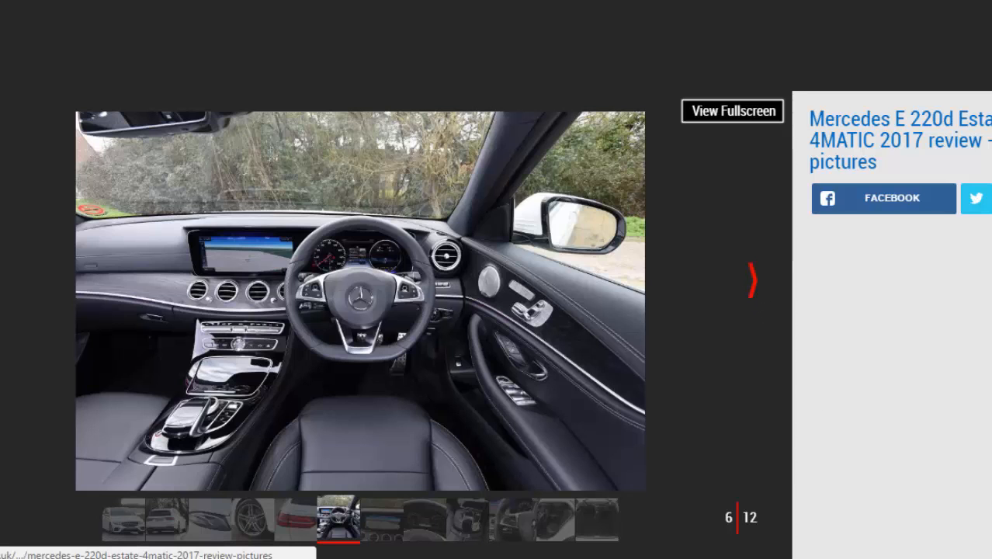
click(749, 279)
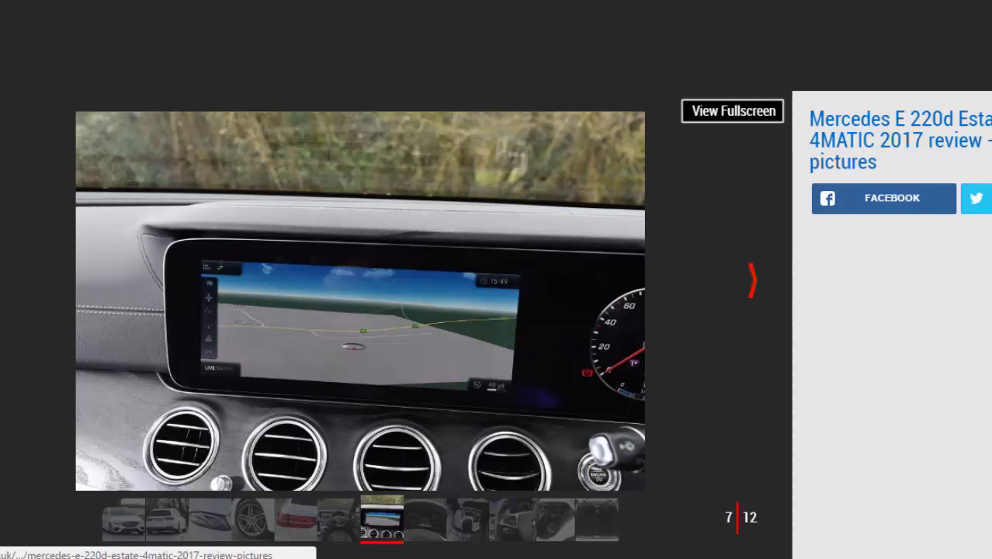
Step past the instrument cluster to image 9, the centre console controller.
click(749, 279)
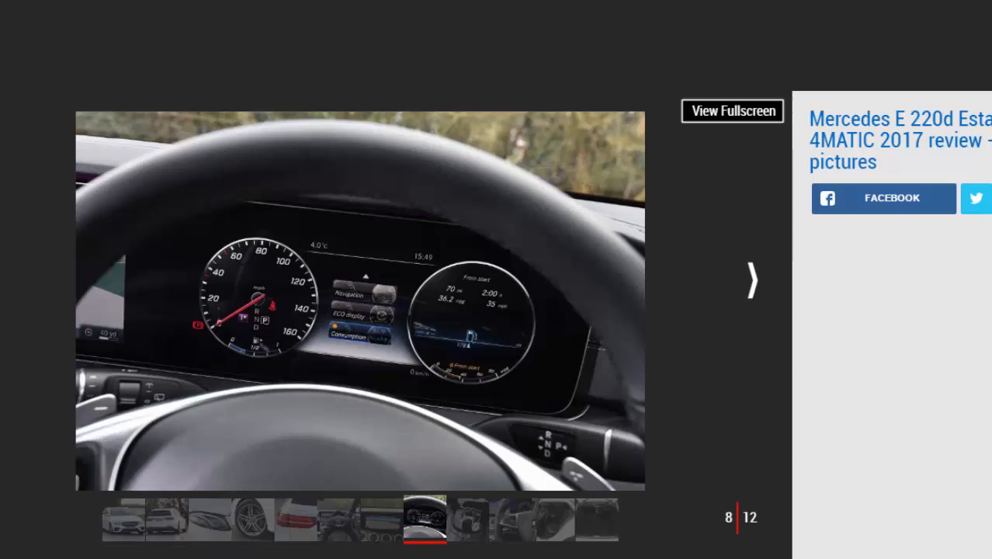
click(750, 280)
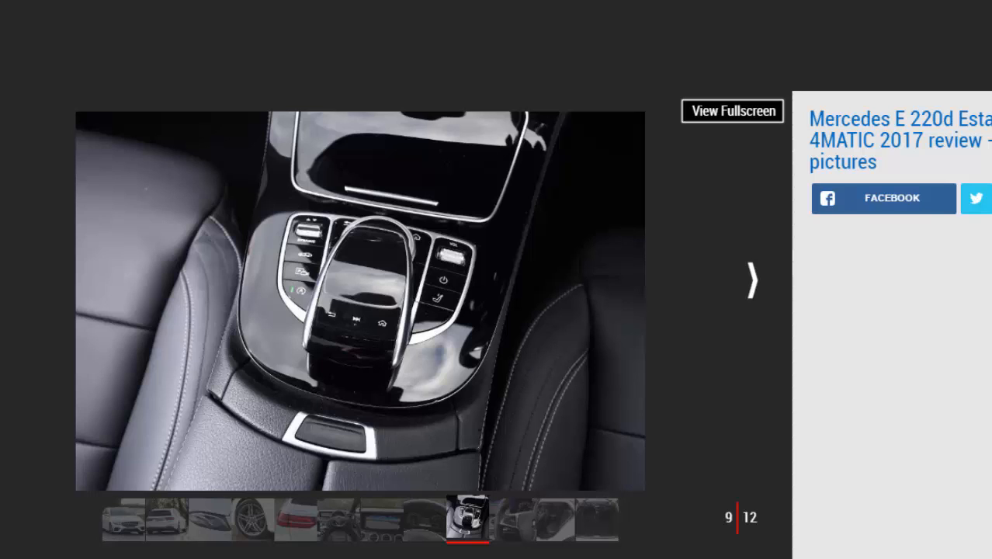
Step through steering wheel controls and rear seats to image 12, the boot.
click(750, 279)
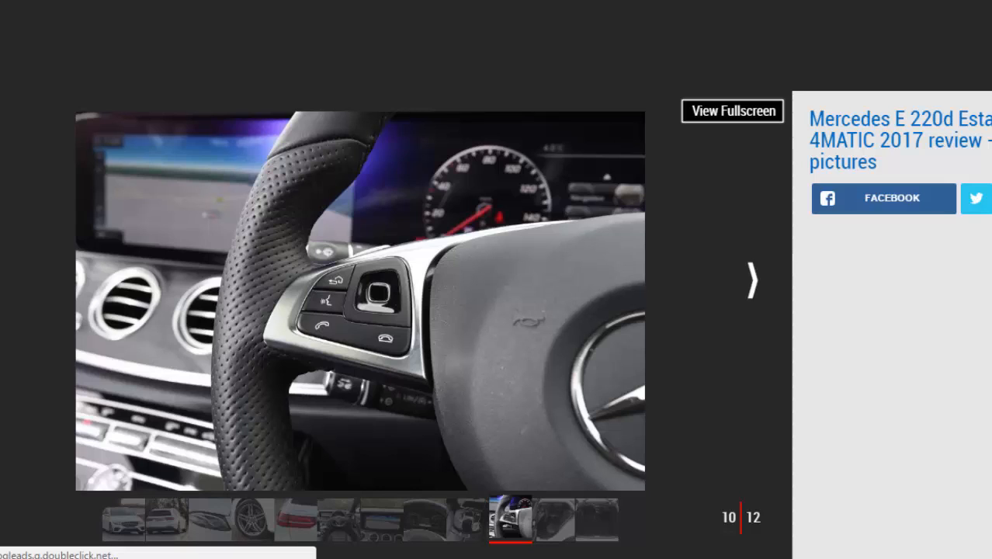
click(750, 280)
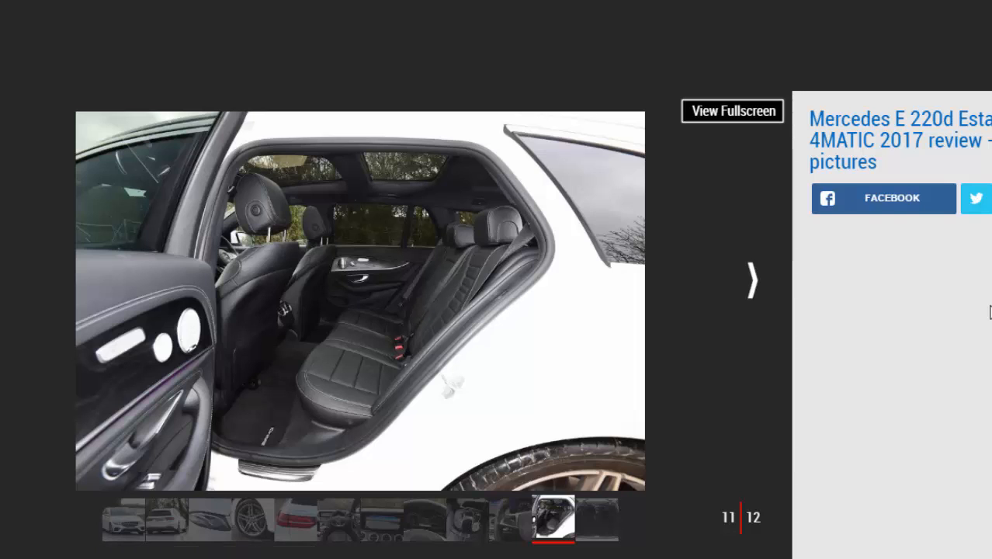
mouse_move(752, 279)
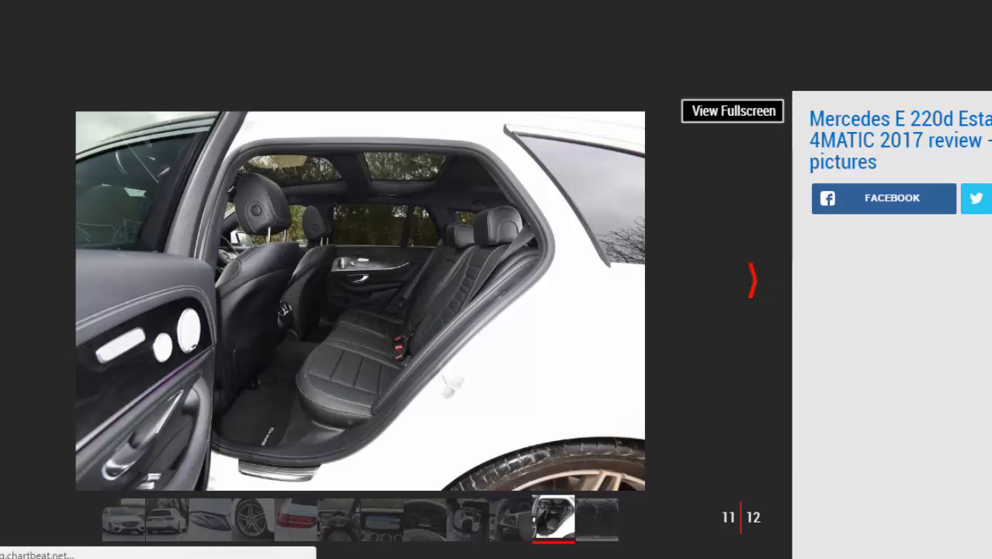
click(749, 279)
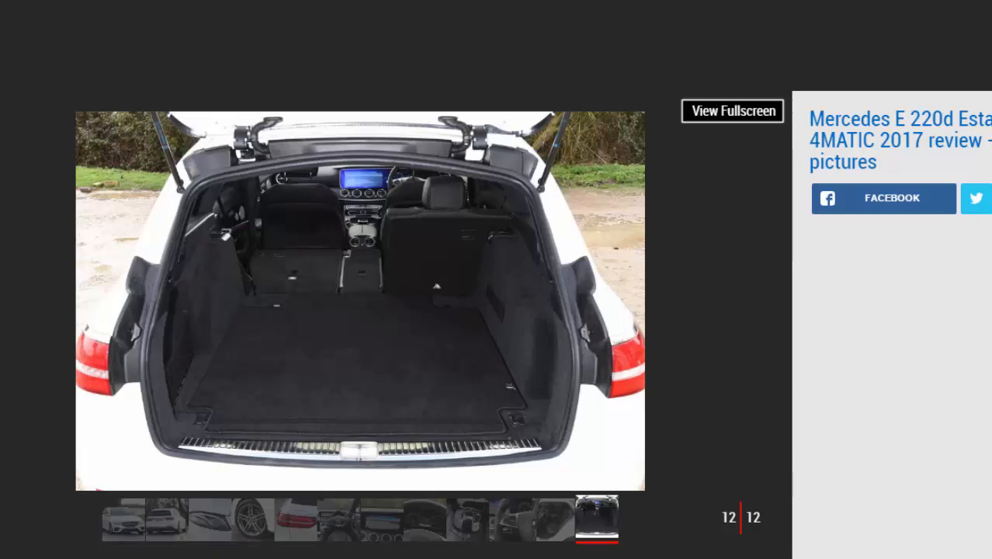